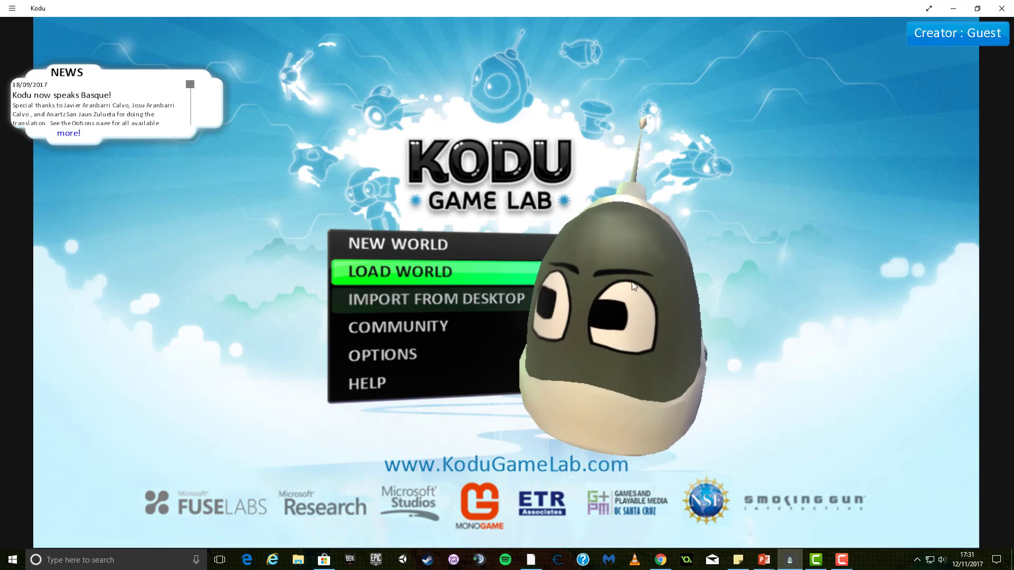
pyautogui.moveTo(443, 243)
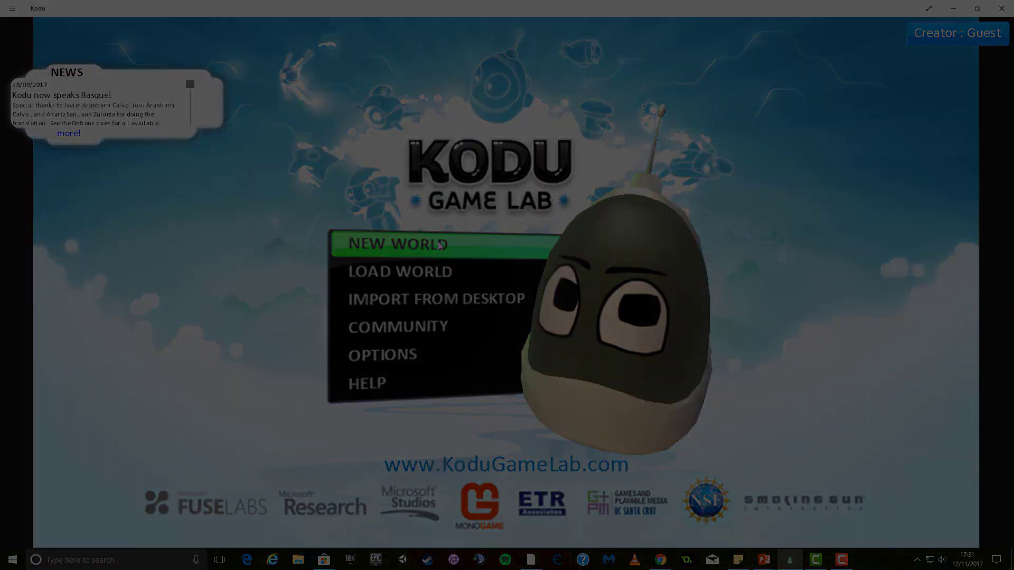
# Start an empty world via NEW WORLD and pan its green terrain patch toward the screen centre
pyautogui.click(415, 246)
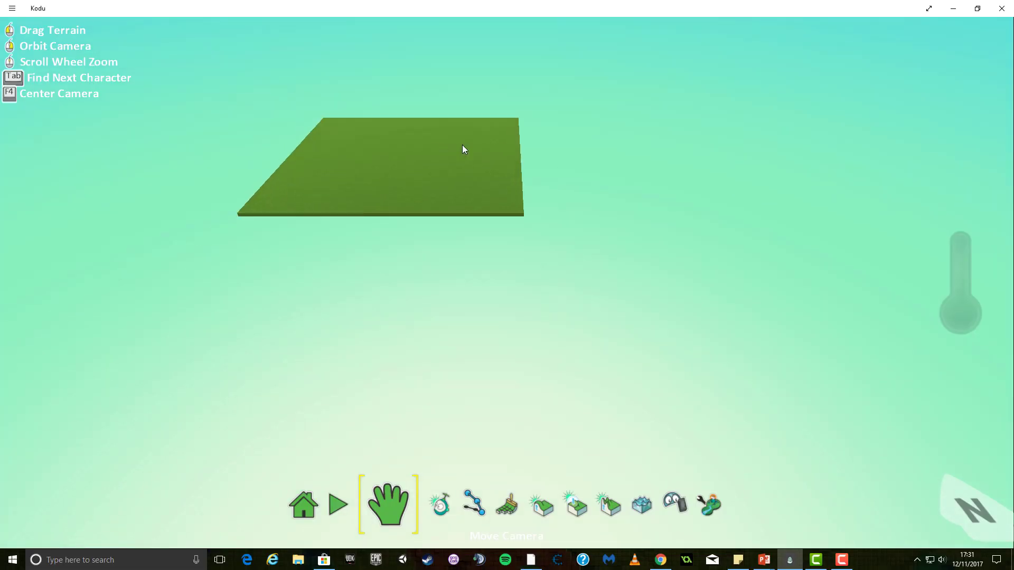
pyautogui.moveTo(463, 149); pyautogui.dragTo(472, 260)
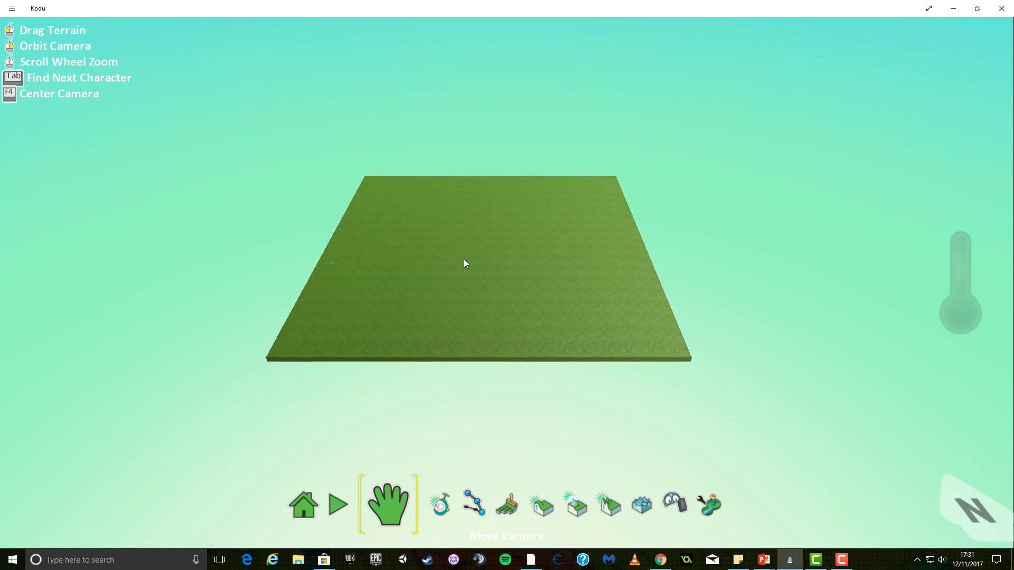
pyautogui.moveTo(466, 263); pyautogui.dragTo(480, 359)
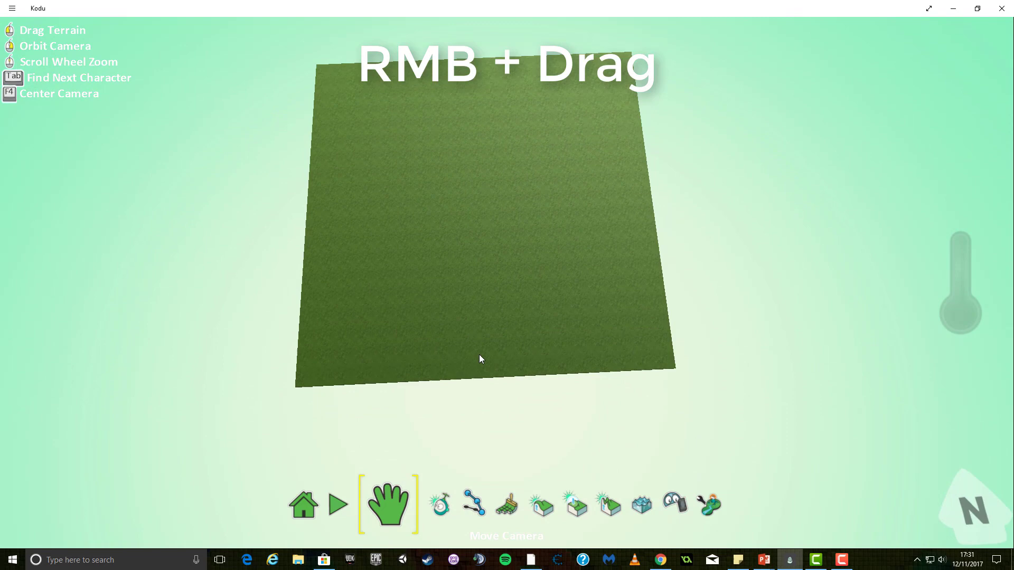
# Orbit and tilt the camera until the terrain patch appears edge-on from the side
pyautogui.moveTo(480, 359); pyautogui.dragTo(476, 206)
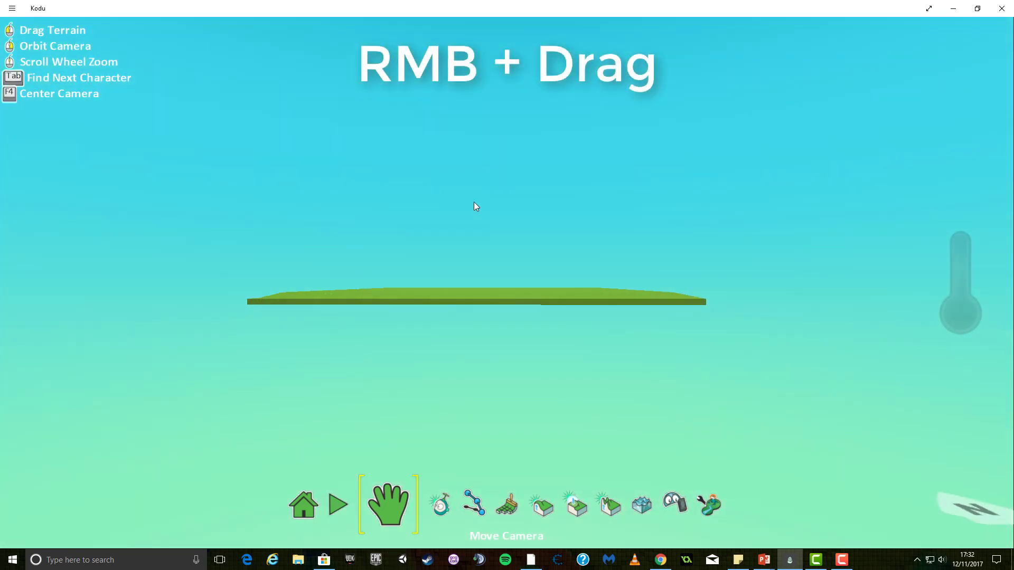
pyautogui.moveTo(475, 207); pyautogui.dragTo(468, 327)
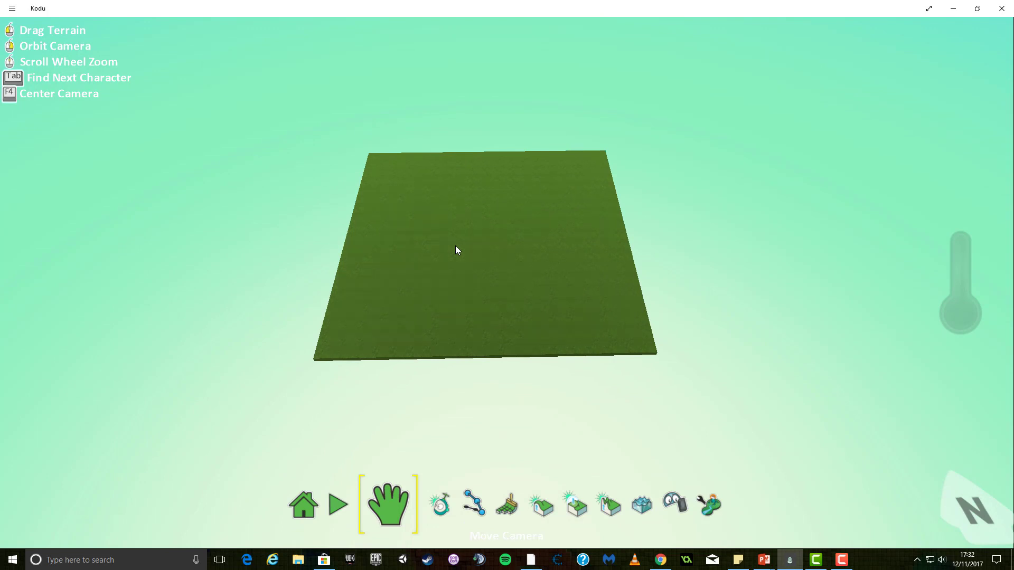
# Recentre the camera on the terrain patch with F4, restoring the default angle
pyautogui.press('F4')
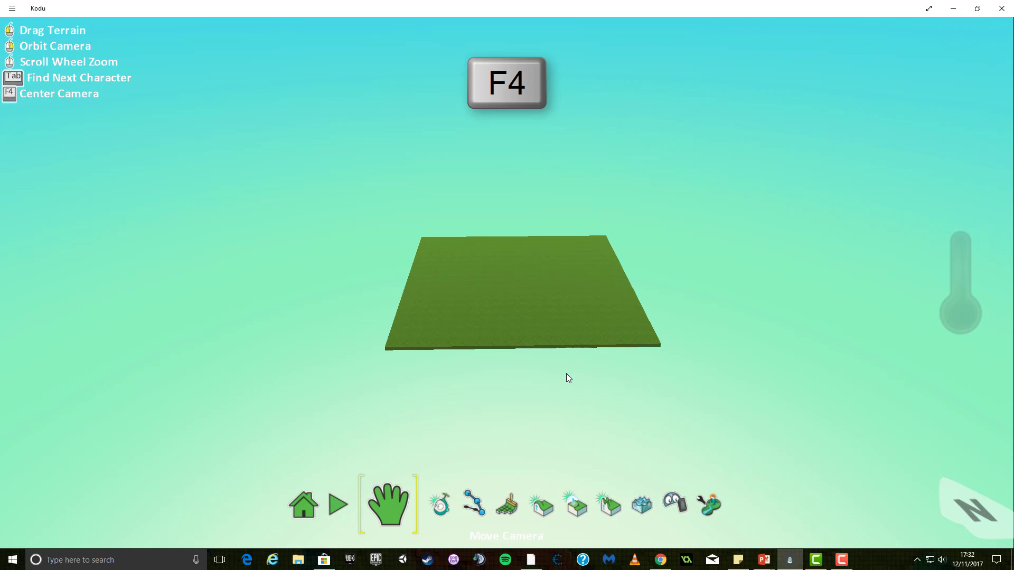
pyautogui.press('F4')
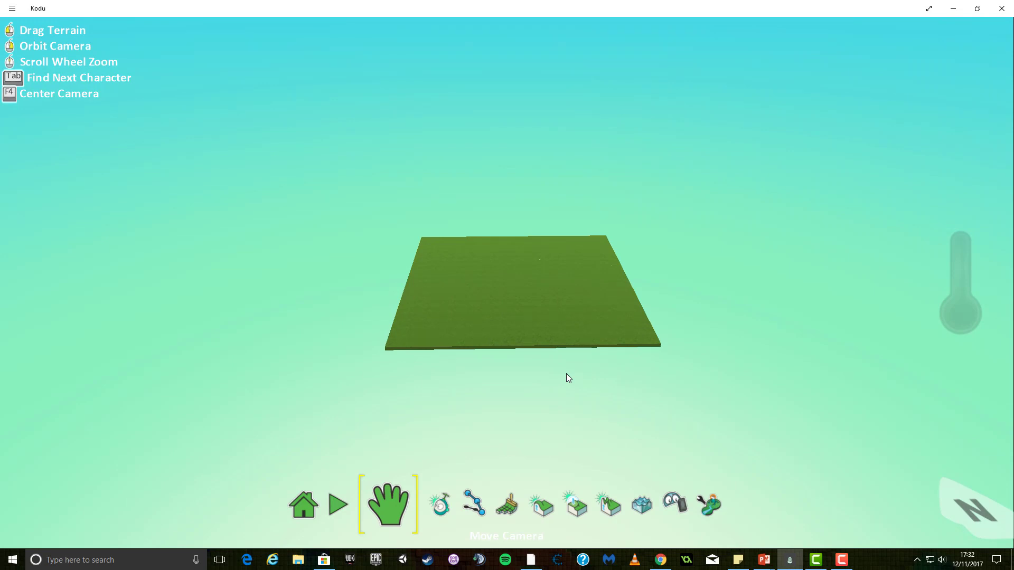